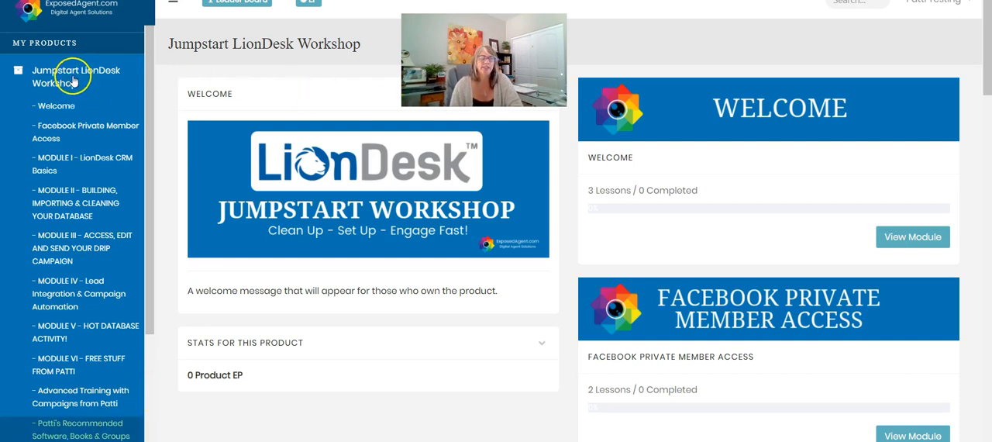
pyautogui.moveTo(328, 290)
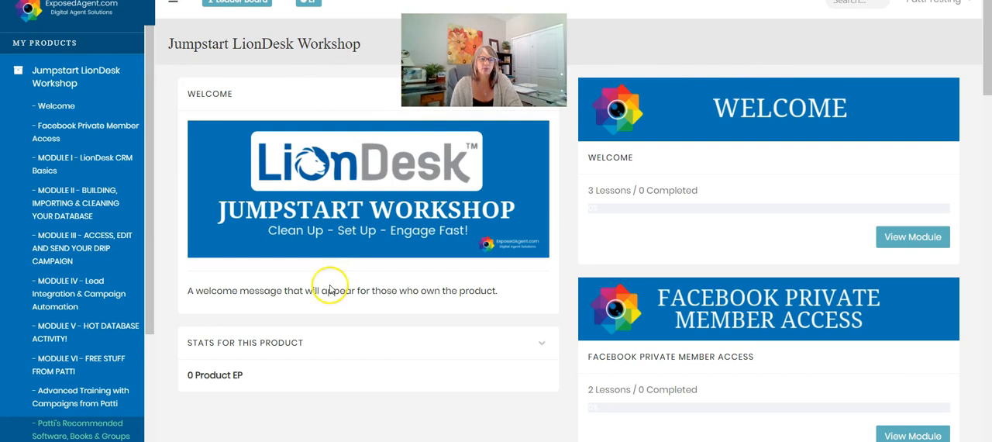
pyautogui.moveTo(323, 200)
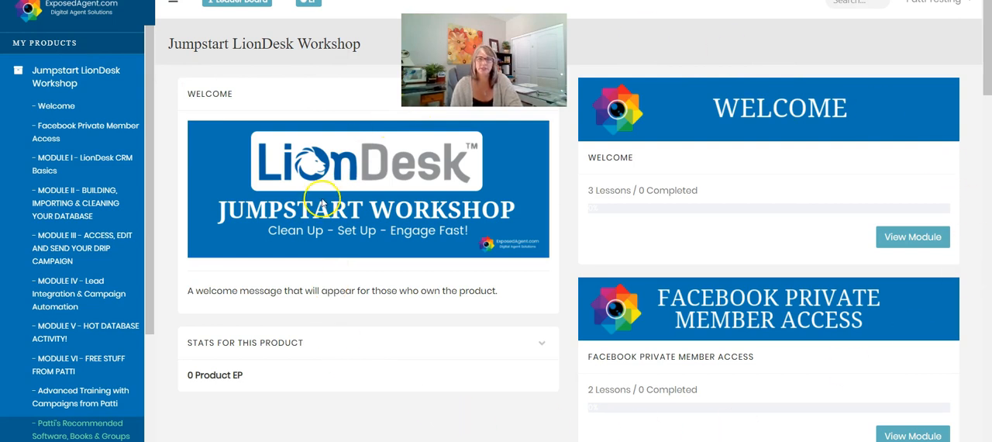
pyautogui.moveTo(771, 116)
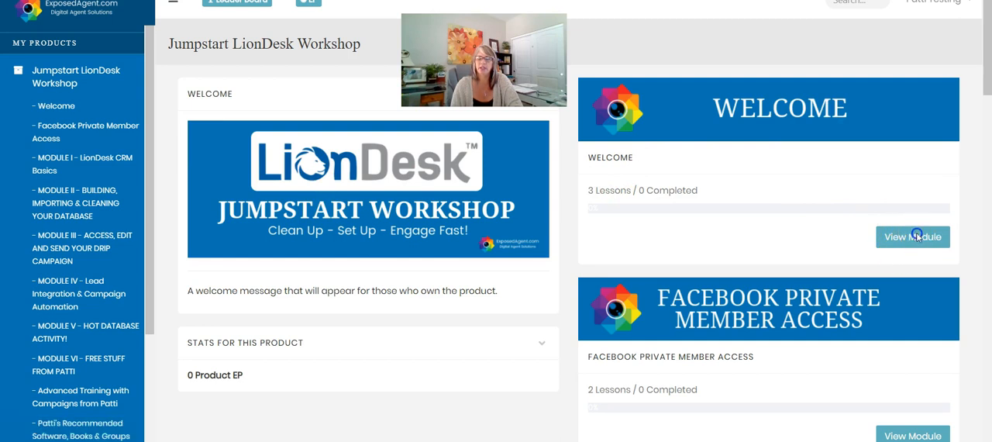
# - Open the Welcome module of the Jumpstart LionDesk Workshop
pyautogui.click(912, 237)
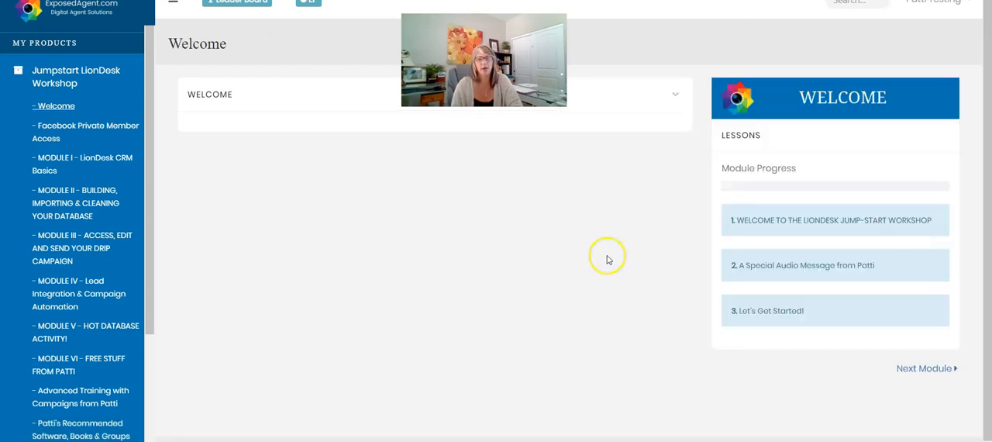
pyautogui.moveTo(792, 224)
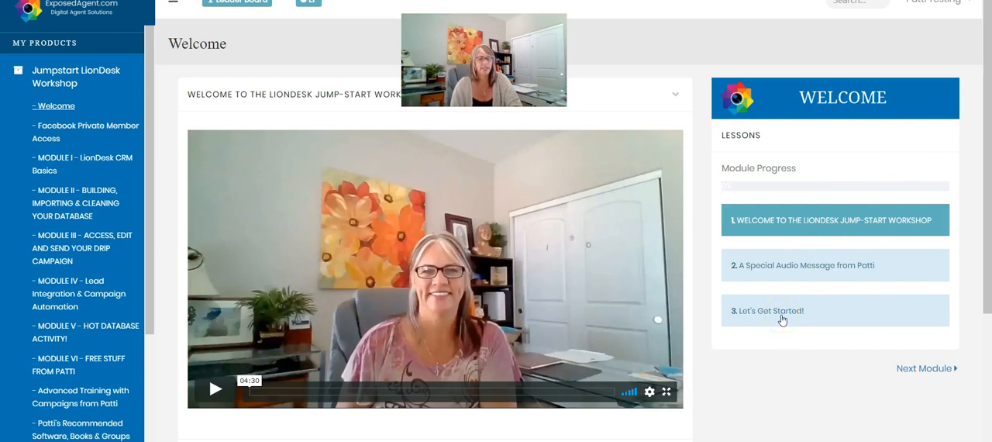
pyautogui.moveTo(898, 368)
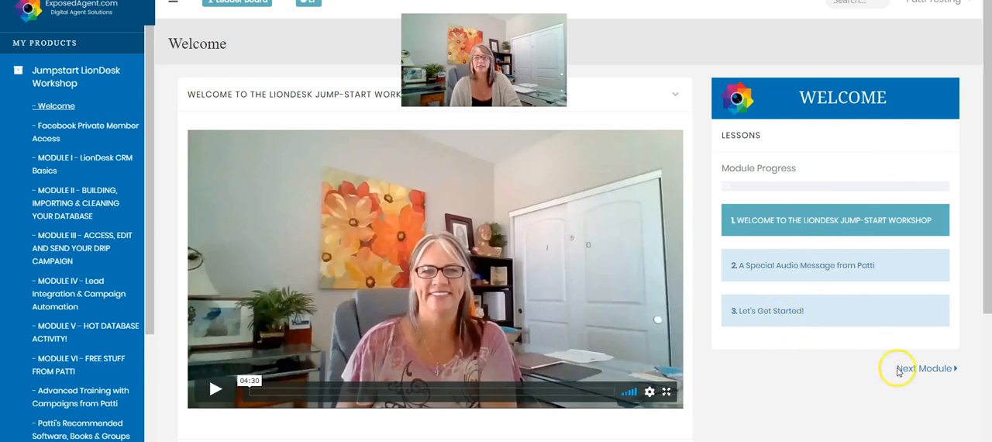
# - Advance to the Facebook Private Member Access module
pyautogui.click(924, 368)
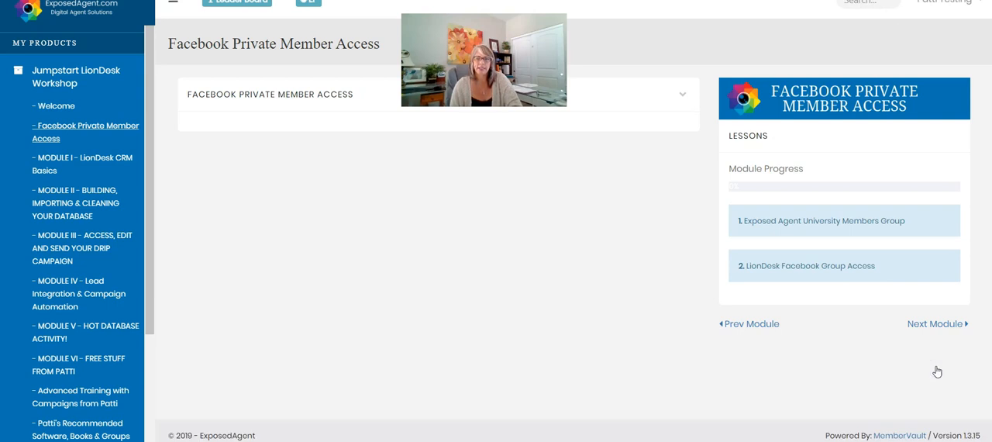
pyautogui.moveTo(736, 61)
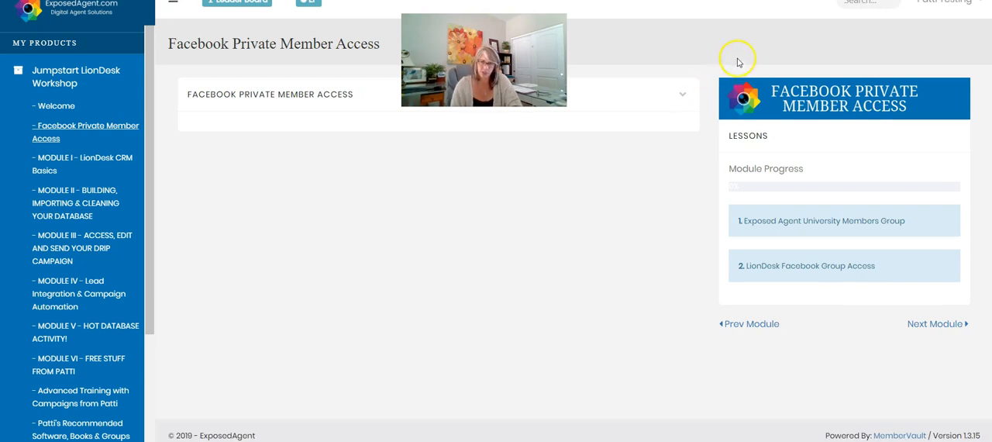
pyautogui.moveTo(750, 29)
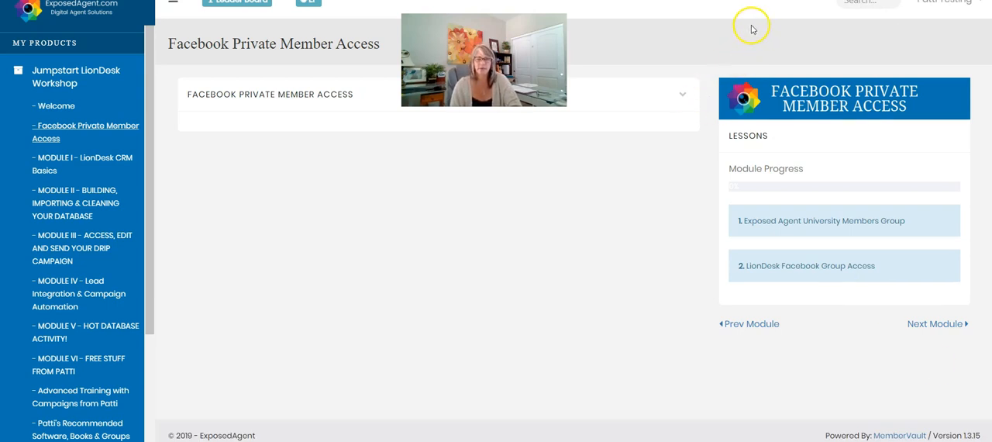
pyautogui.moveTo(749, 31)
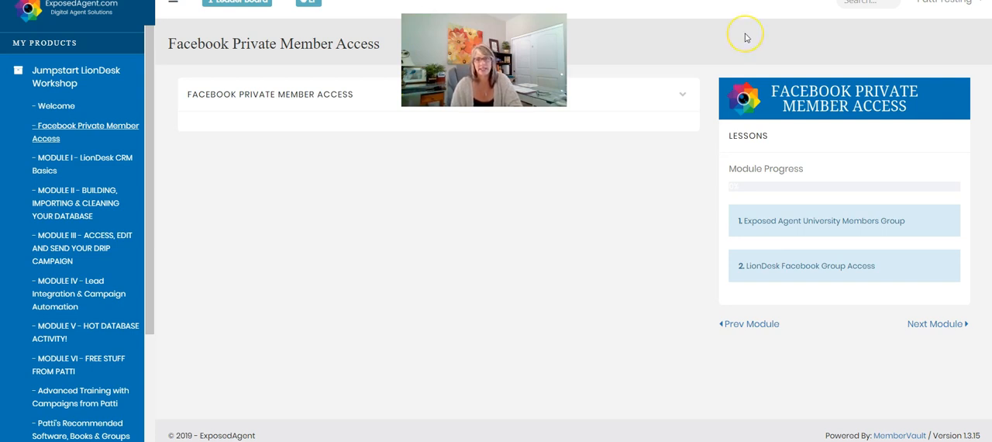
pyautogui.moveTo(773, 251)
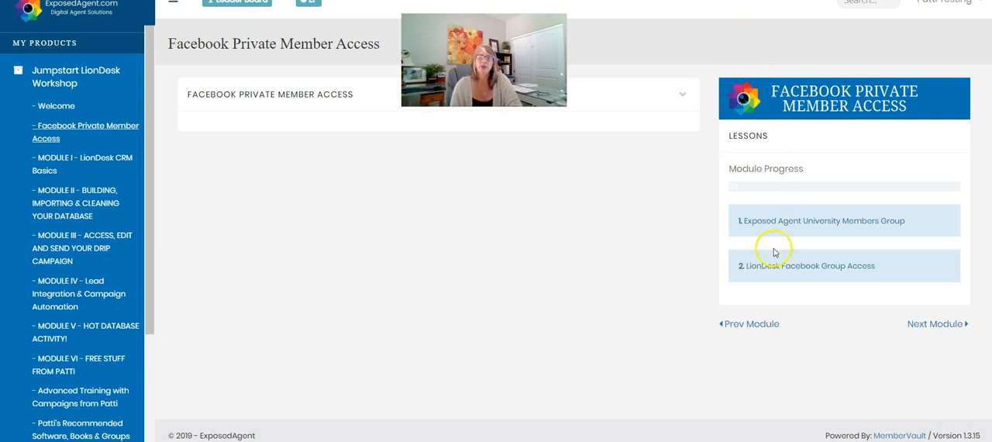
pyautogui.moveTo(687, 241)
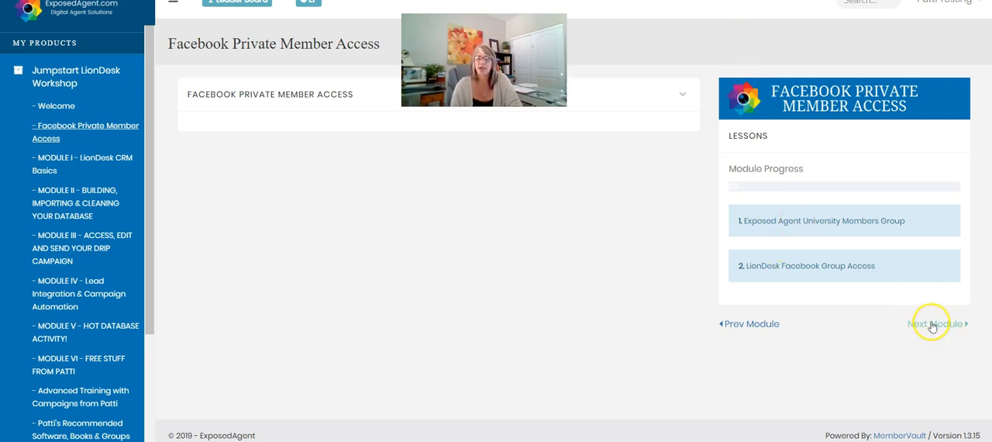
# - Advance to Module I and open lesson 1, LionDesk Profile Set Up
pyautogui.click(938, 323)
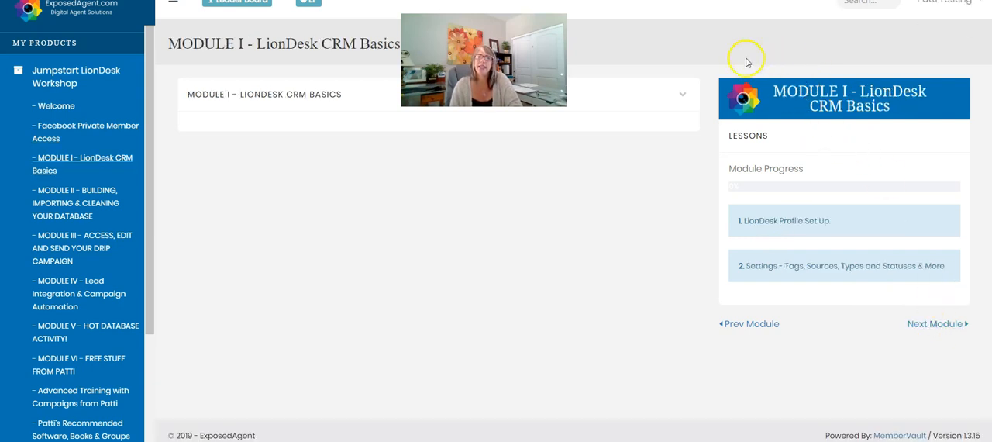
pyautogui.moveTo(873, 355)
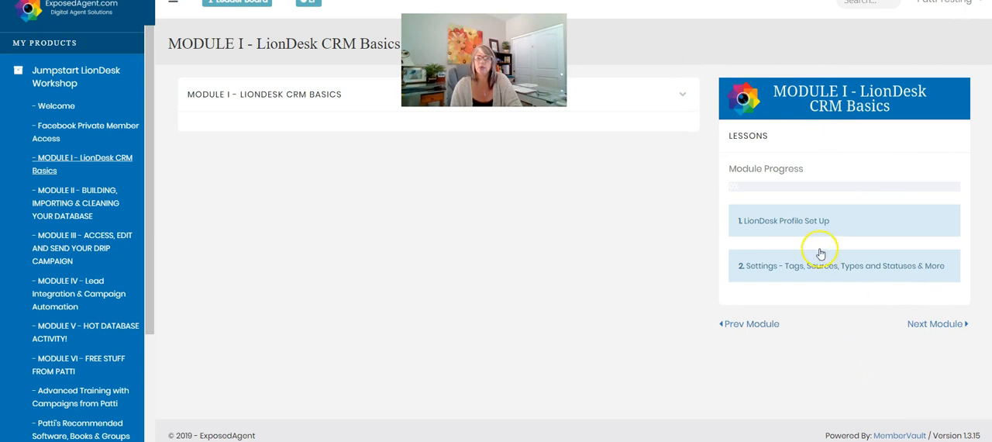
pyautogui.click(784, 220)
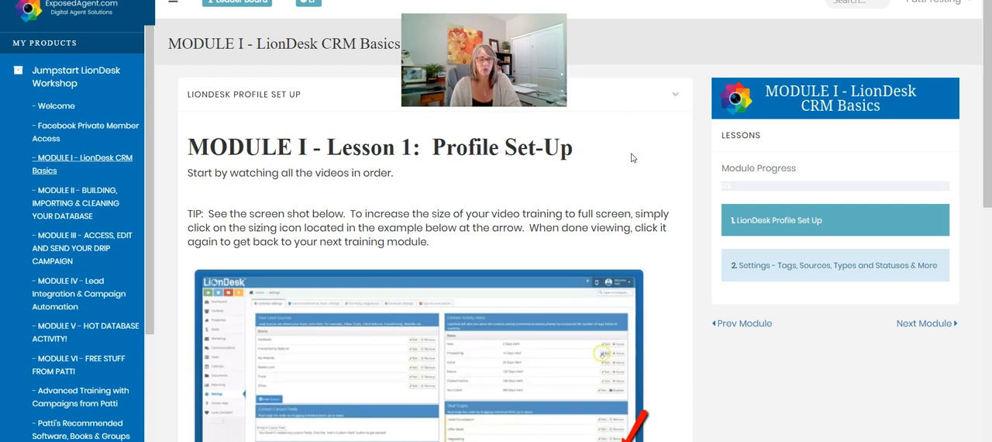
pyautogui.moveTo(633, 163)
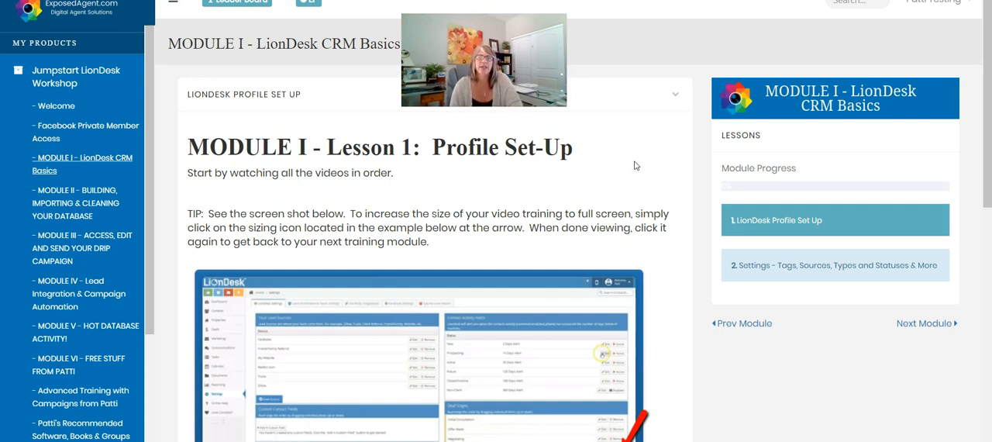
# - Scroll the Profile Set Up lesson and preview its 17-minute Step 1 video
pyautogui.scroll(-3)
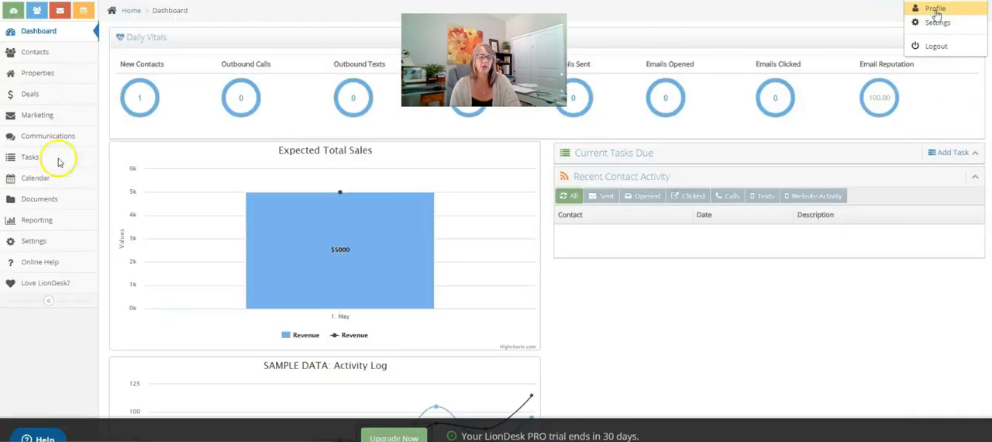
pyautogui.moveTo(872, 353)
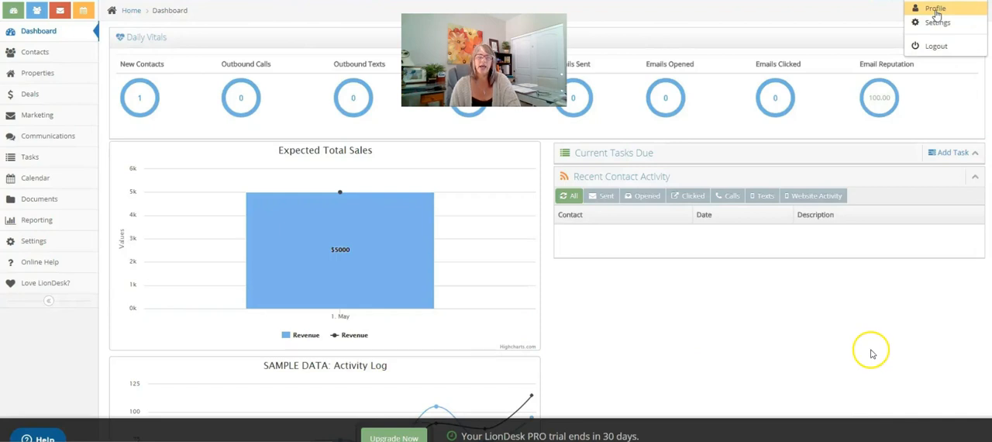
pyautogui.moveTo(869, 351)
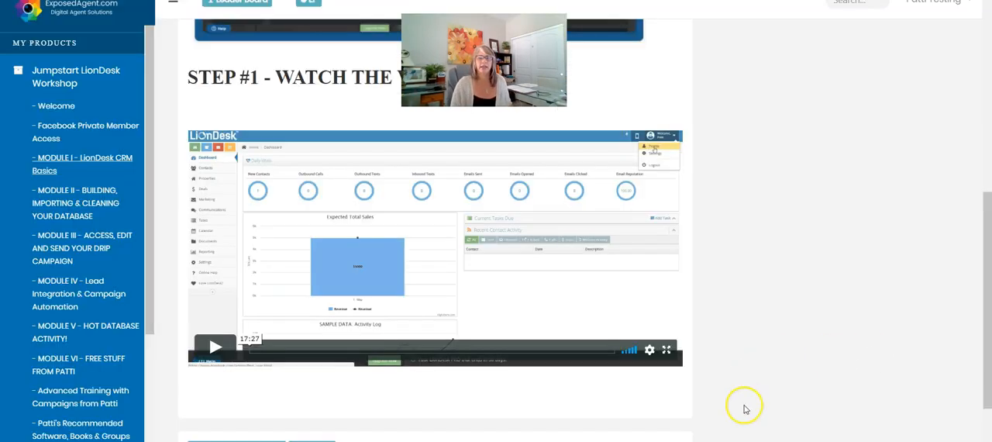
pyautogui.click(82, 164)
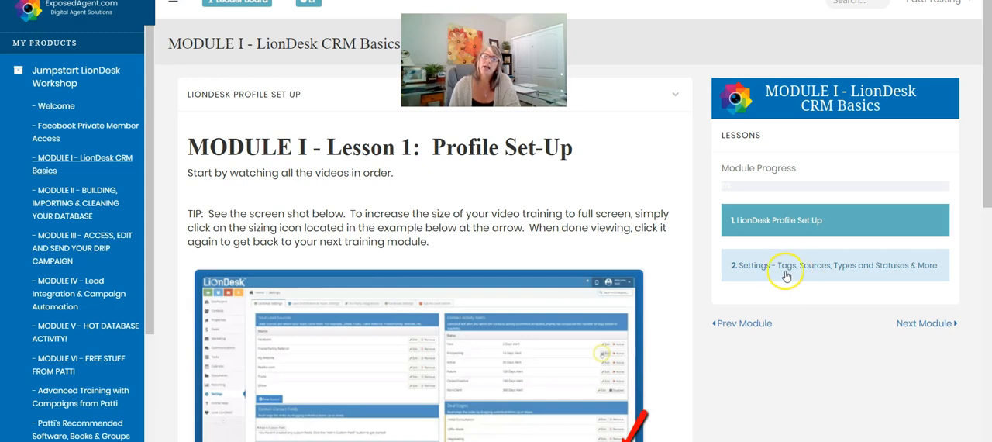
pyautogui.moveTo(844, 275)
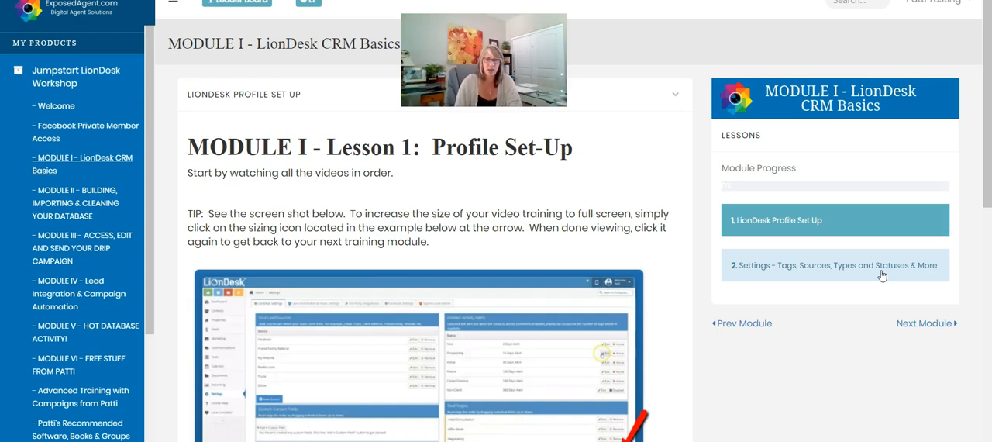
pyautogui.moveTo(880, 276)
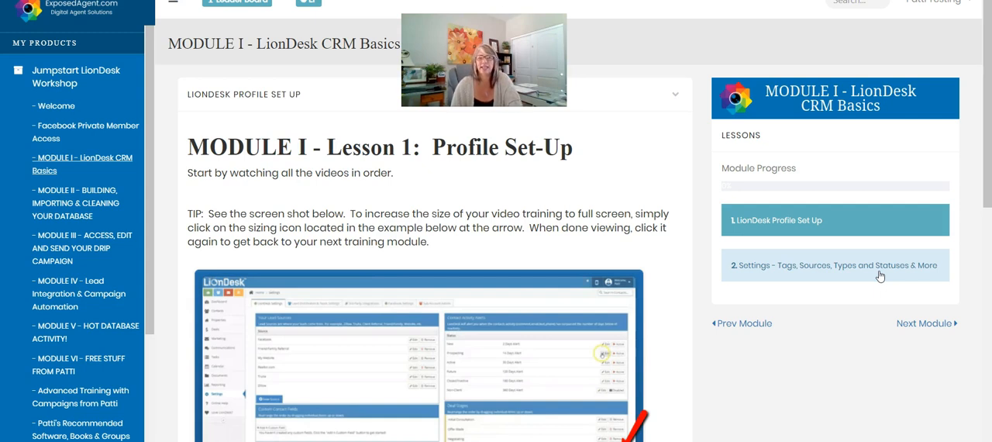
pyautogui.moveTo(922, 323)
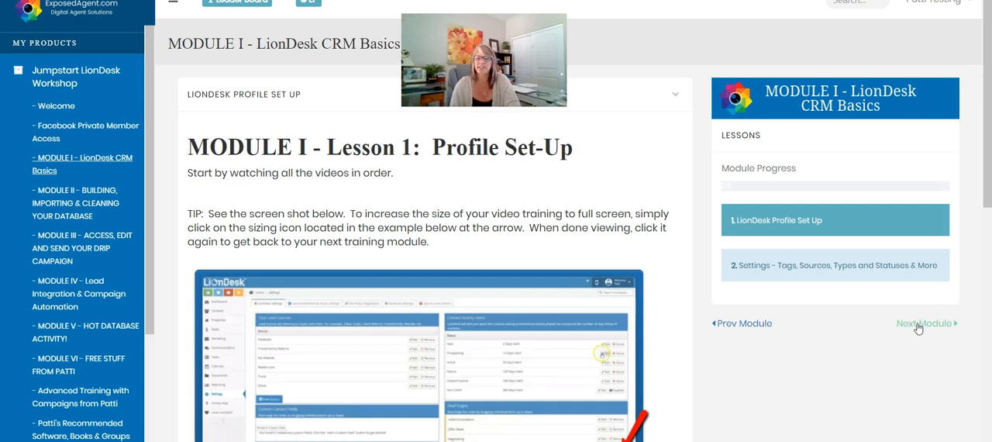
# - Open Module II and scroll through its five lessons on building your database
pyautogui.click(923, 323)
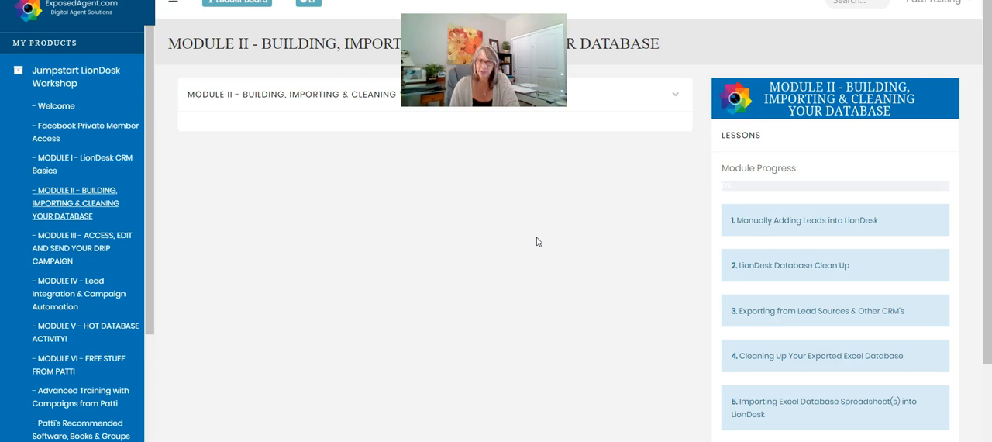
pyautogui.moveTo(728, 216)
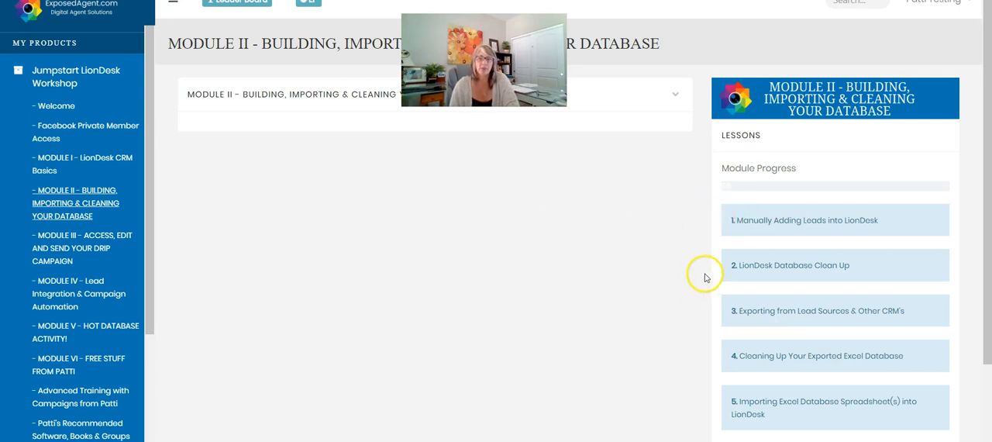
pyautogui.moveTo(732, 219)
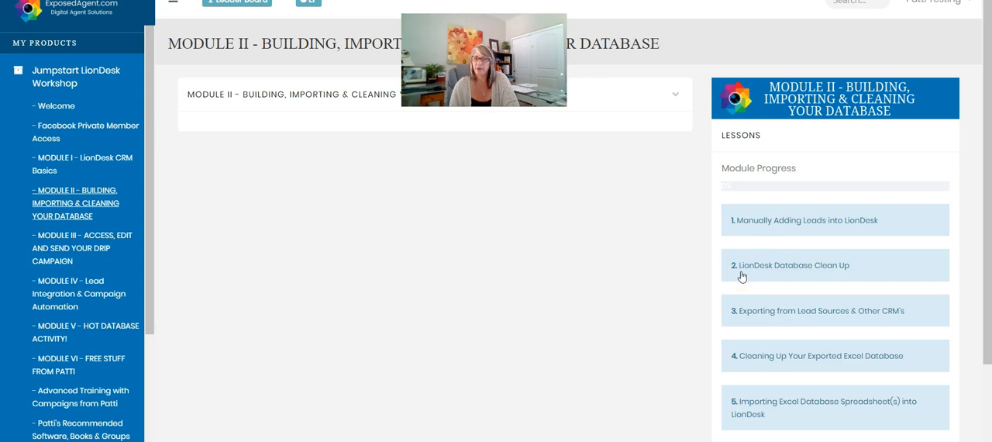
pyautogui.scroll(-3)
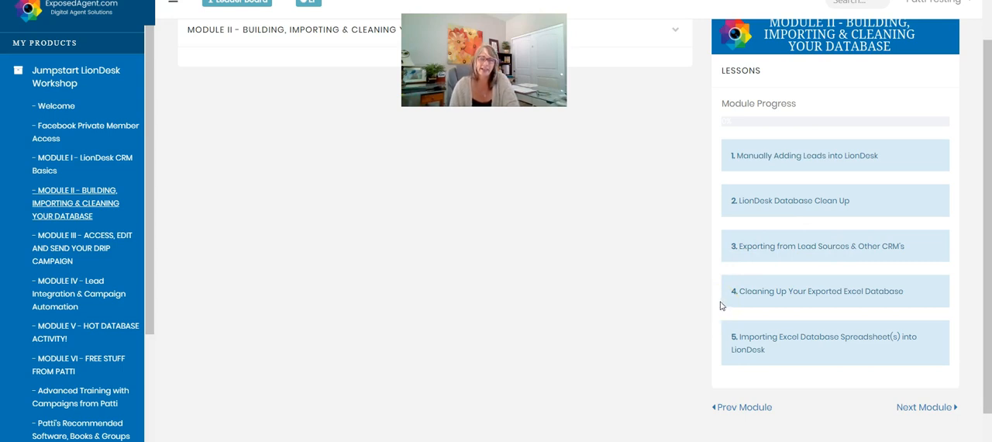
pyautogui.moveTo(727, 304)
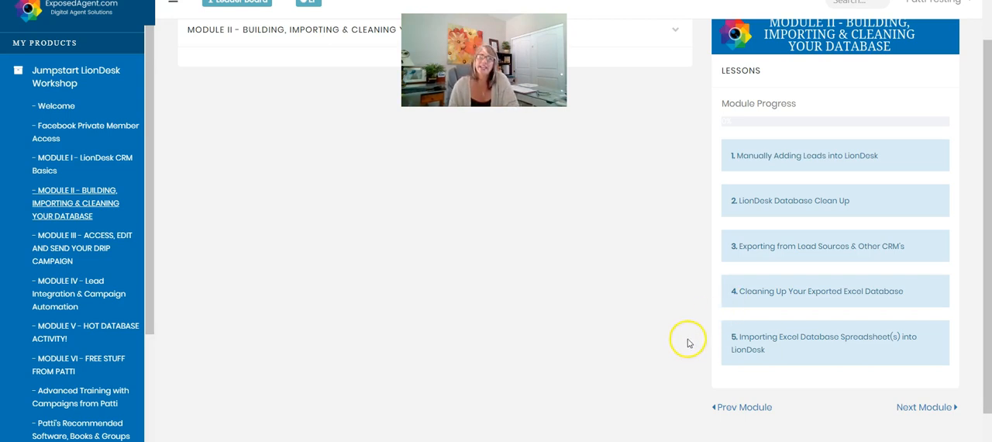
pyautogui.moveTo(718, 351)
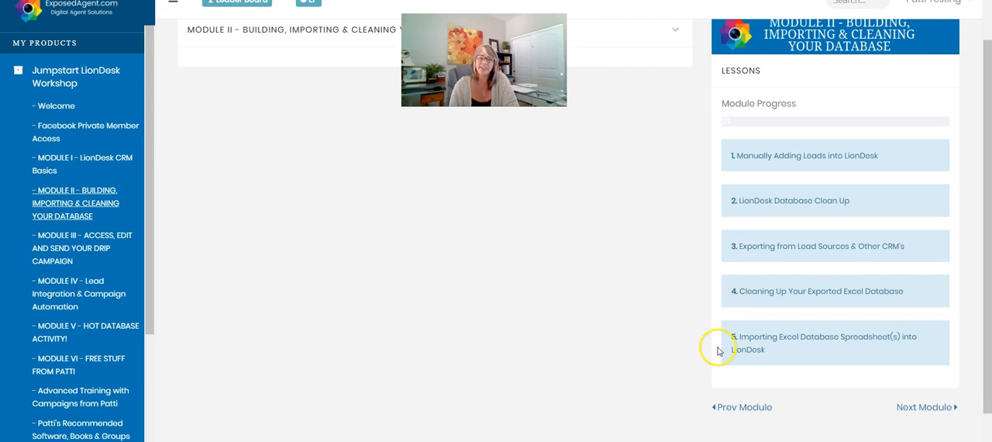
pyautogui.scroll(-3)
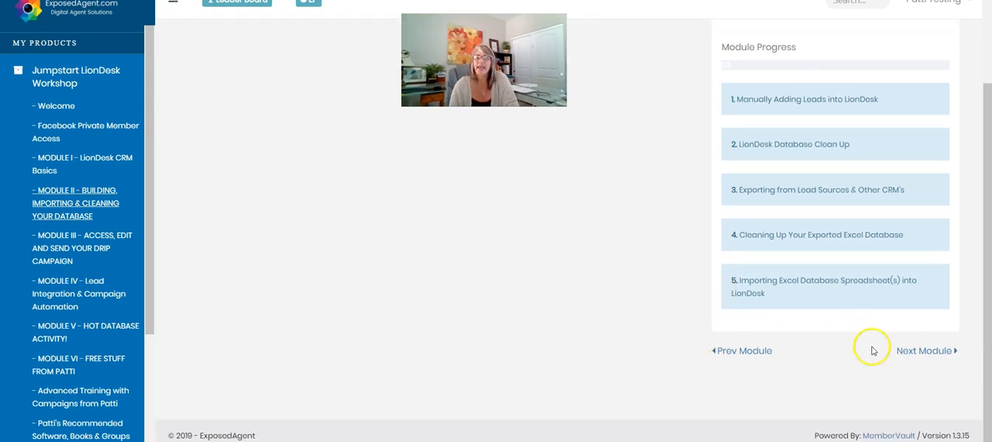
# - Open Module III, scroll its Sending & Turning Off Campaigns lesson, then advance to Module IV
pyautogui.click(924, 351)
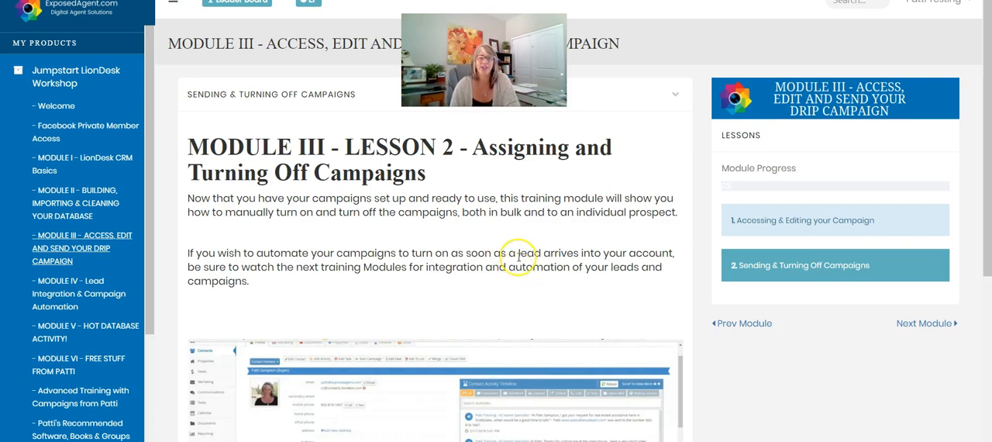
pyautogui.scroll(-3)
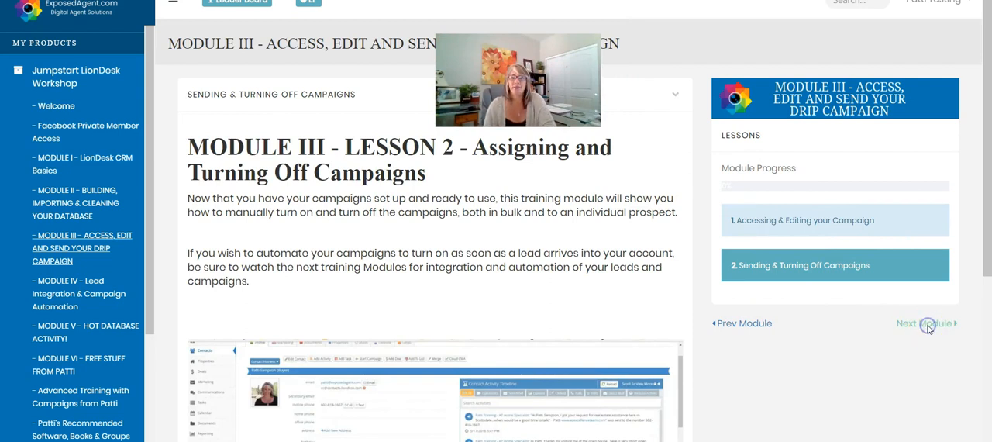
pyautogui.click(923, 323)
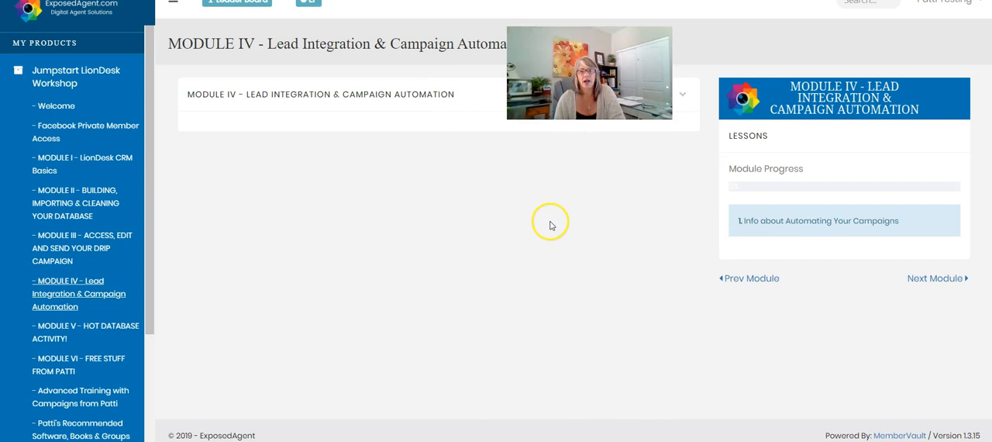
pyautogui.moveTo(554, 217)
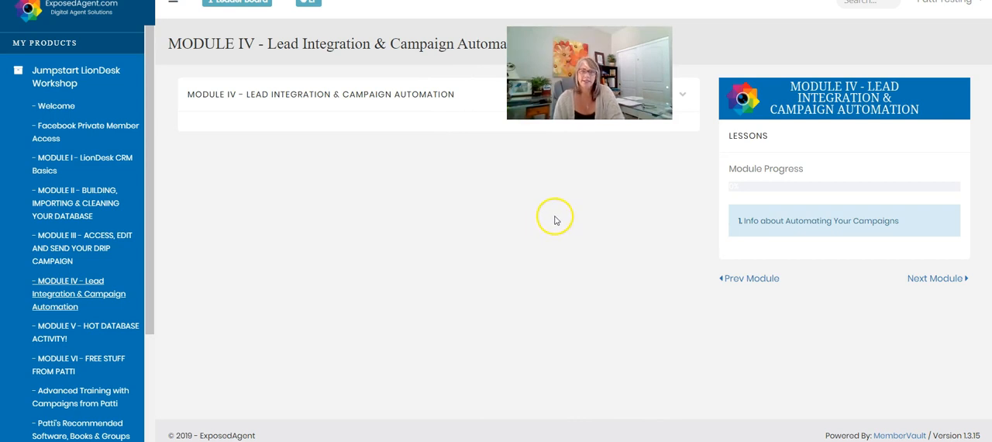
pyautogui.moveTo(827, 220)
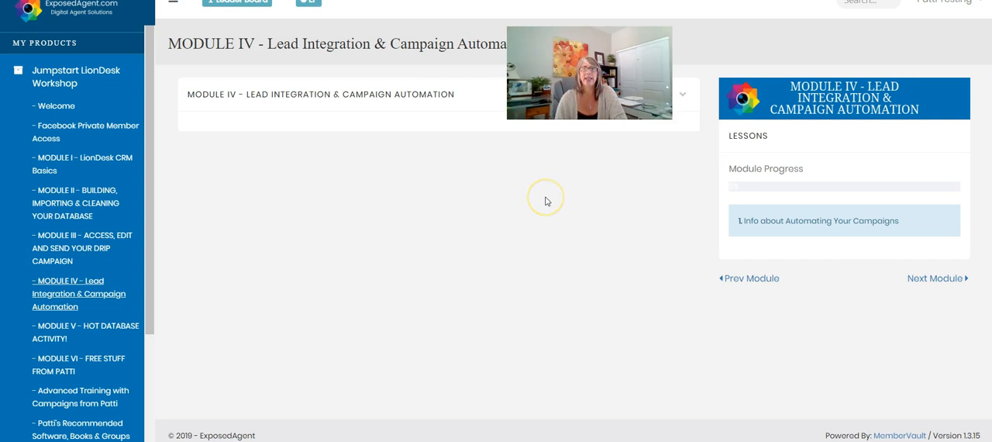
pyautogui.moveTo(938, 278)
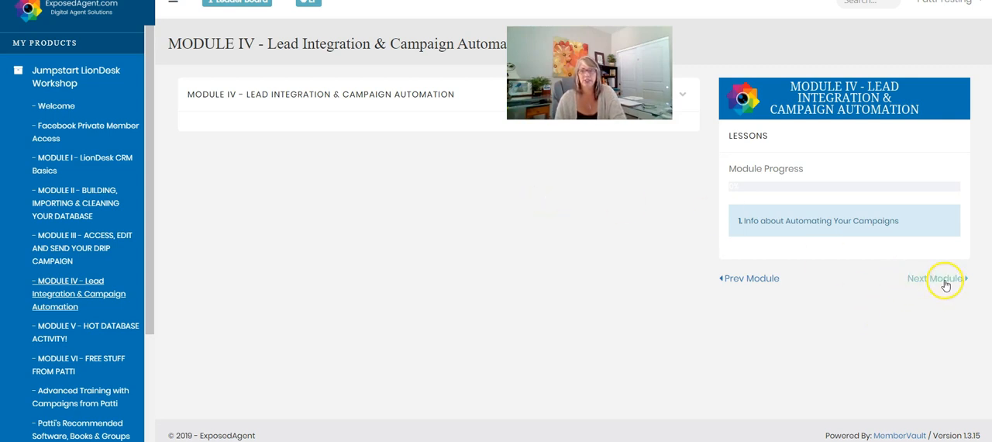
# - Advance from Module IV to Module V – Hot Database Activity!
pyautogui.click(934, 278)
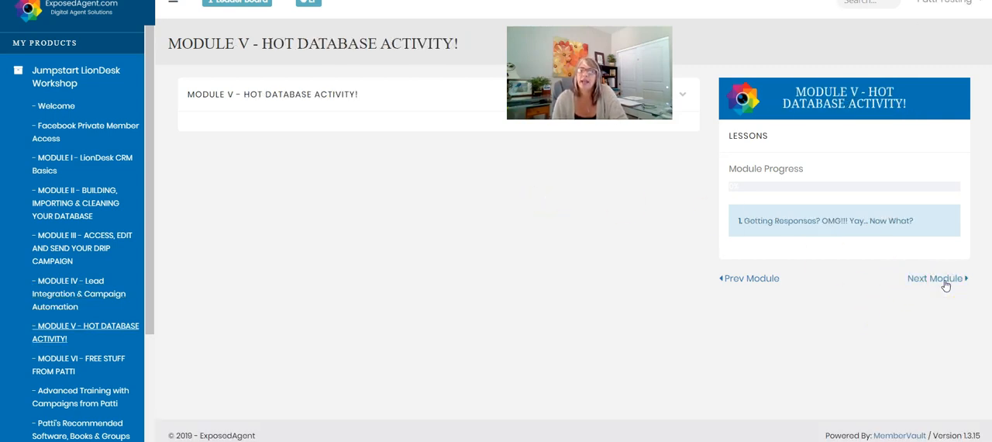
pyautogui.moveTo(585, 206)
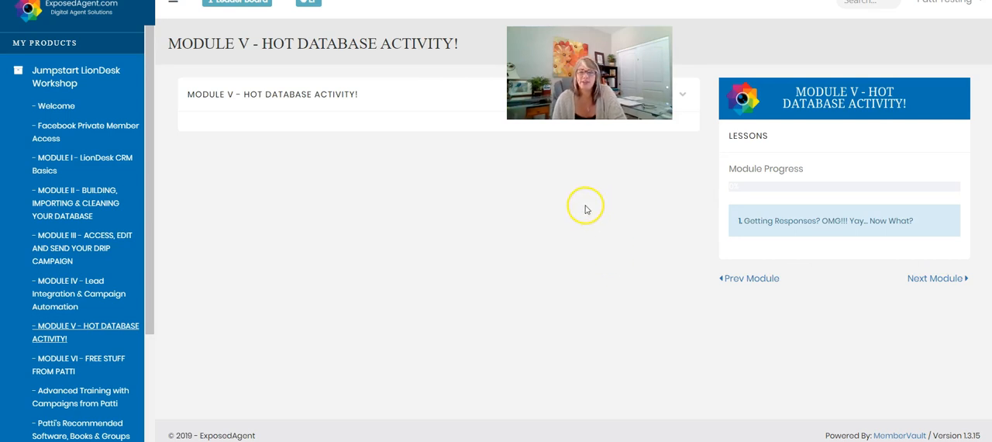
pyautogui.moveTo(604, 207)
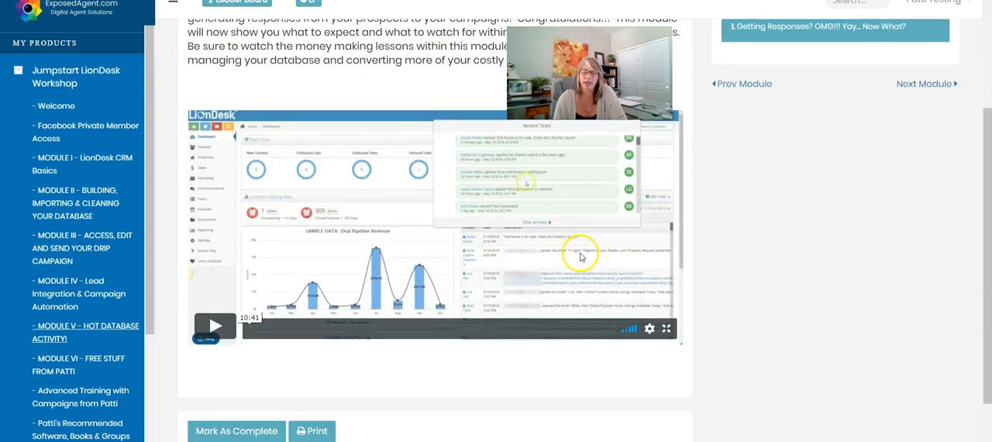
pyautogui.moveTo(508, 182)
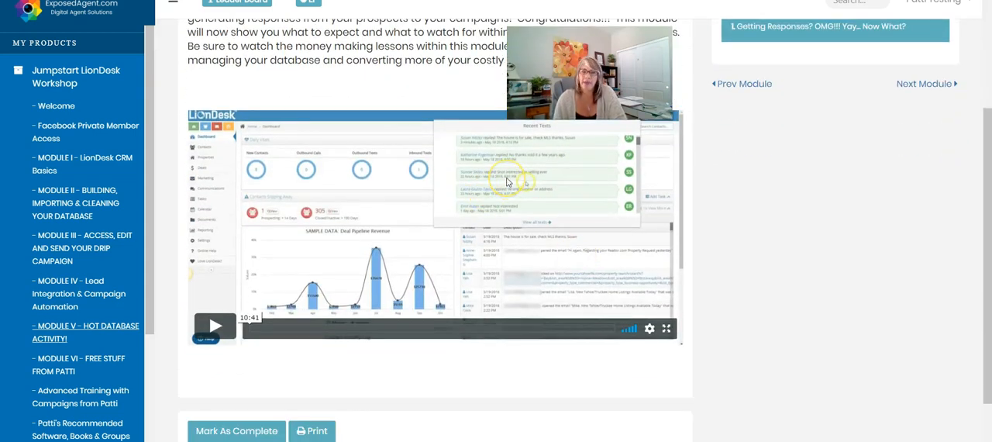
pyautogui.moveTo(802, 215)
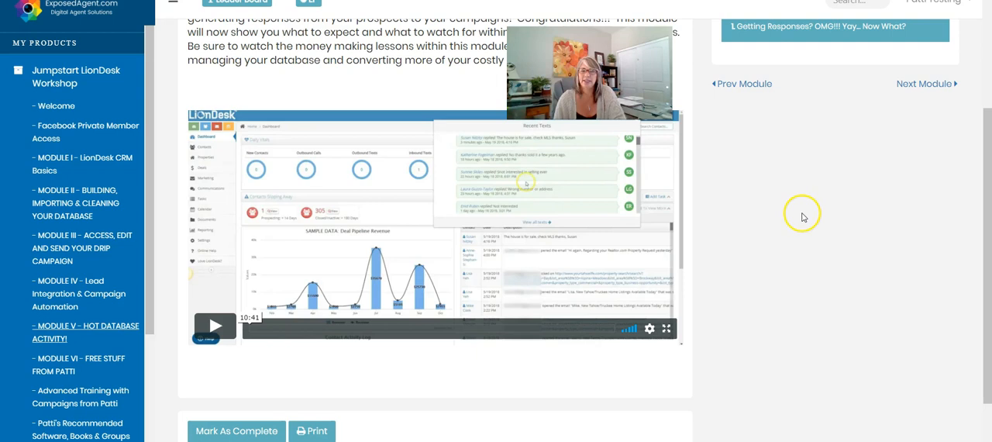
pyautogui.moveTo(759, 207)
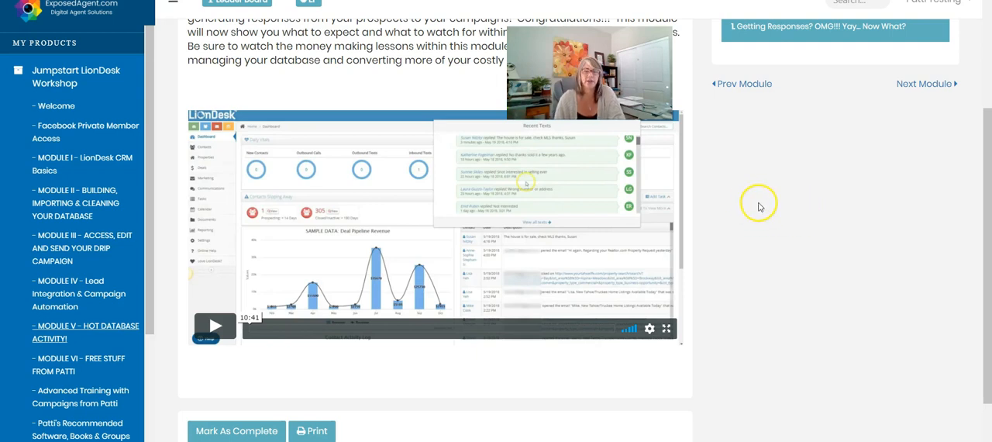
pyautogui.moveTo(838, 258)
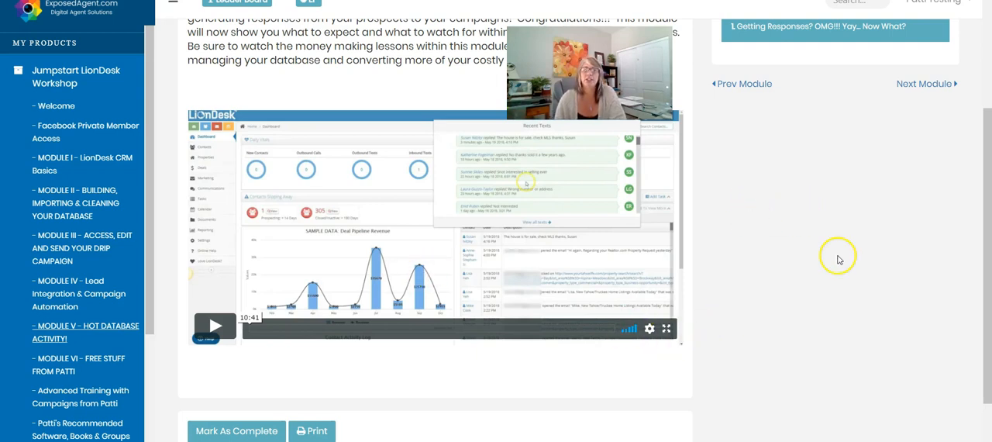
pyautogui.moveTo(844, 248)
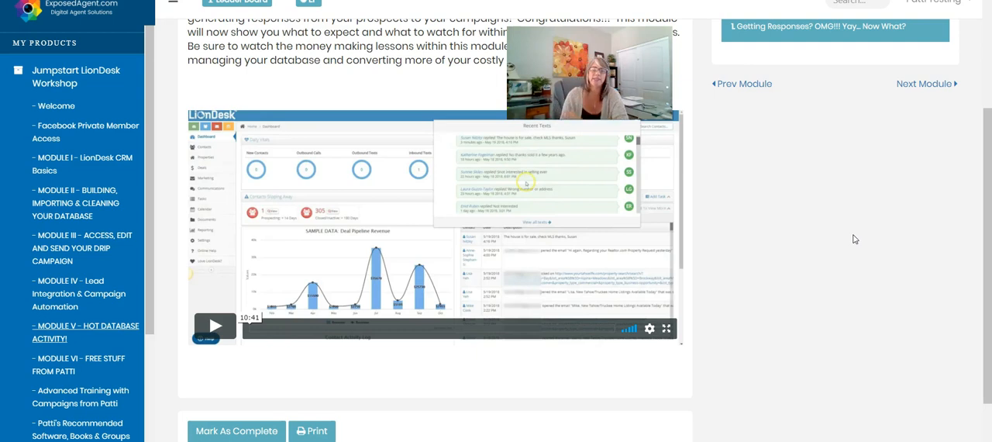
pyautogui.moveTo(923, 84)
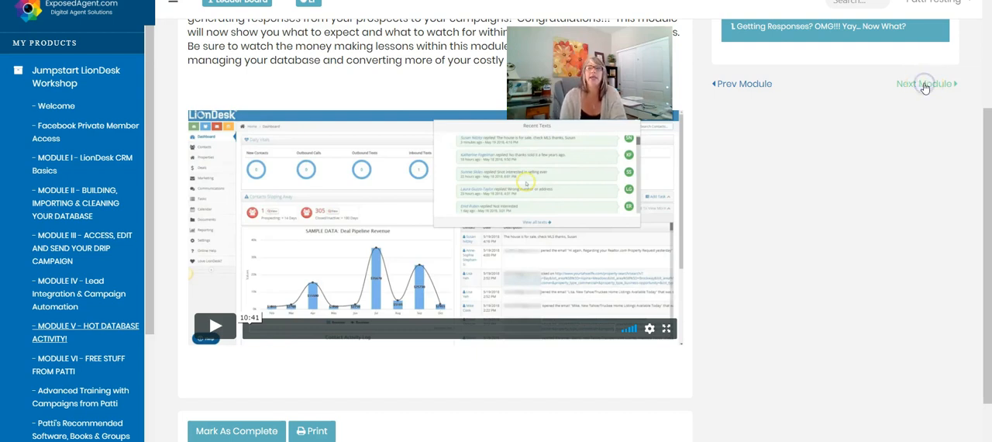
# - Advance to Module VI – Free Stuff From Patti
pyautogui.click(922, 83)
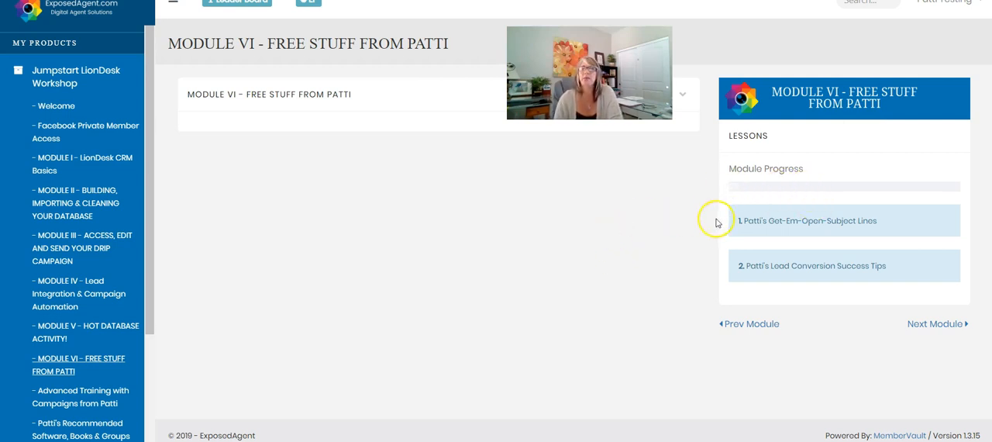
pyautogui.moveTo(844, 231)
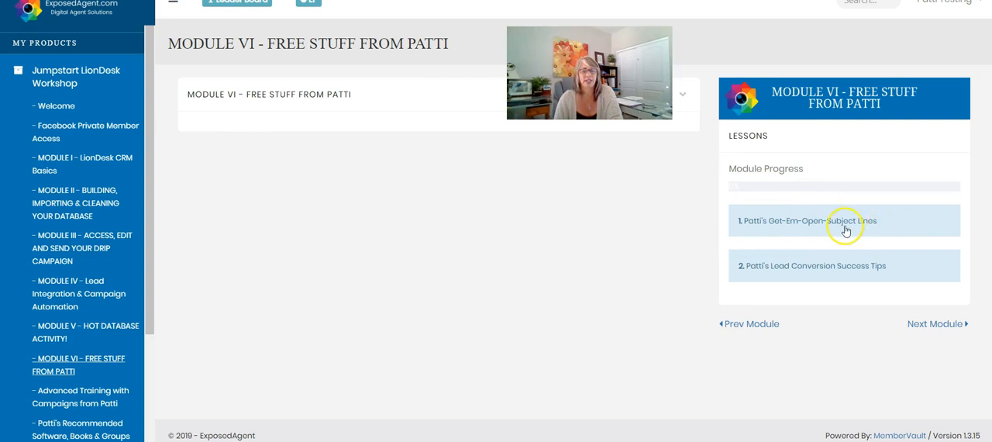
pyautogui.moveTo(846, 224)
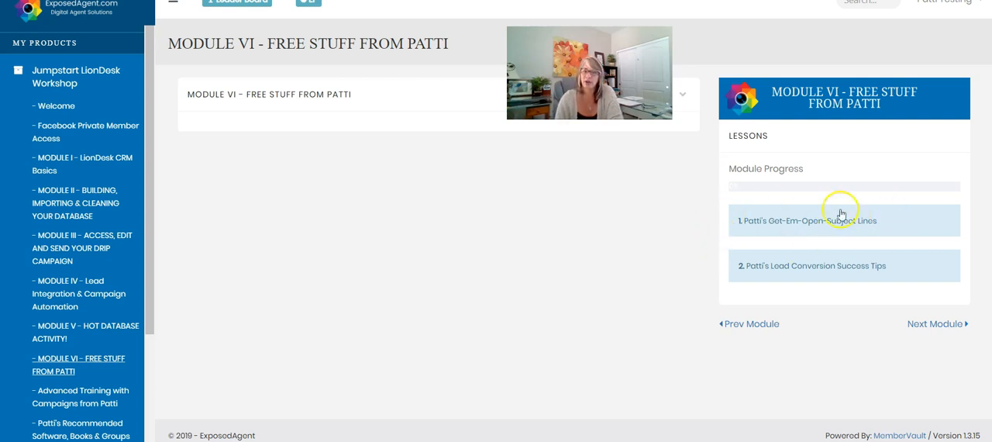
pyautogui.moveTo(727, 269)
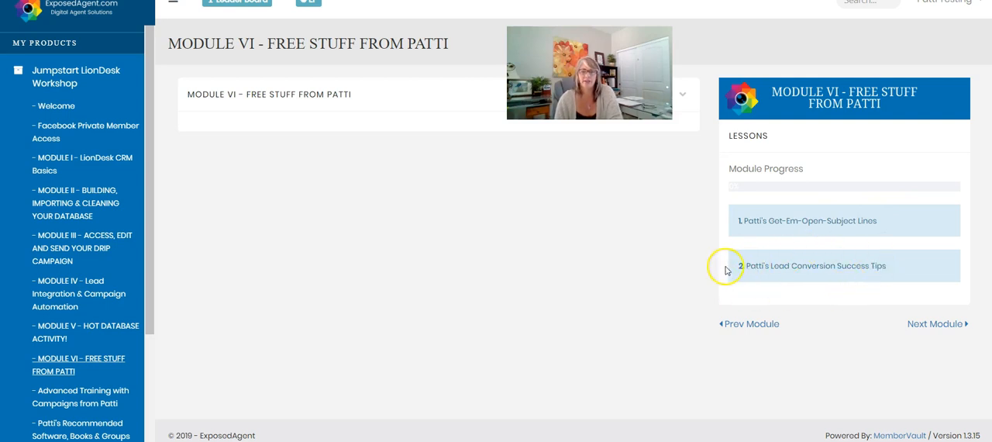
pyautogui.moveTo(793, 271)
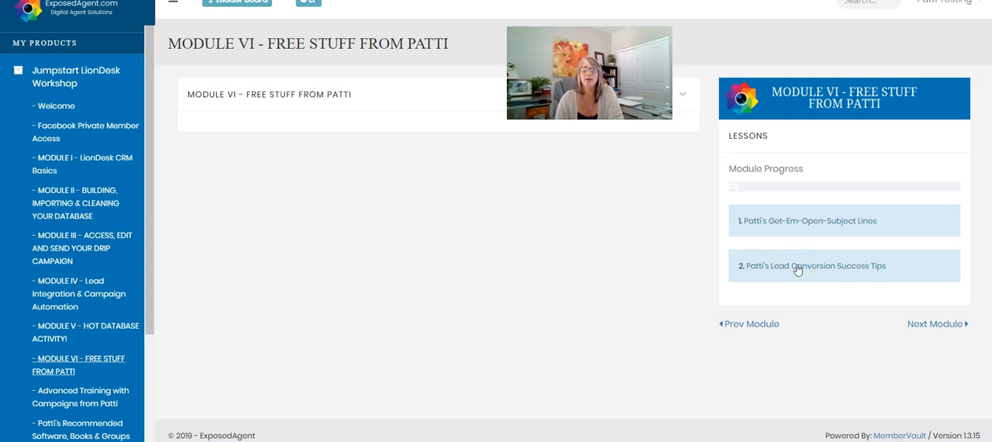
# - Open Patti's Lead Conversion Success Tips lesson, scroll to its 29-minute video, then continue on
pyautogui.click(810, 265)
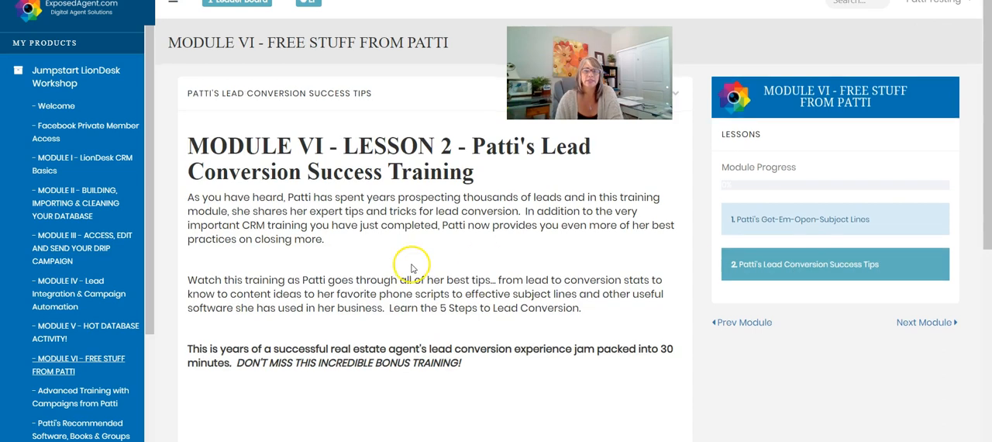
pyautogui.scroll(-3)
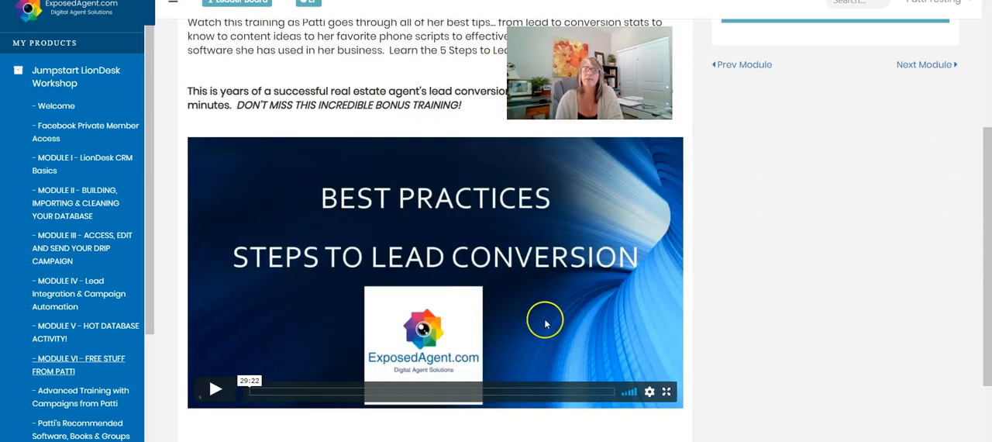
pyautogui.moveTo(605, 300)
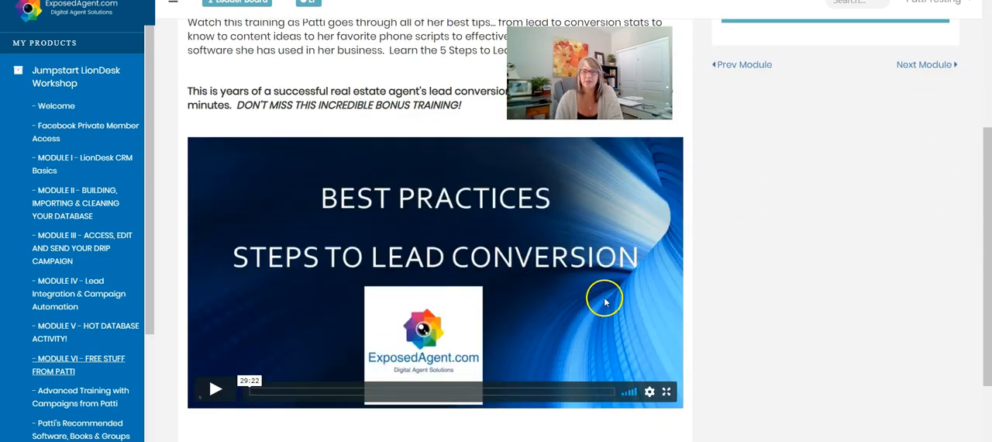
pyautogui.moveTo(794, 283)
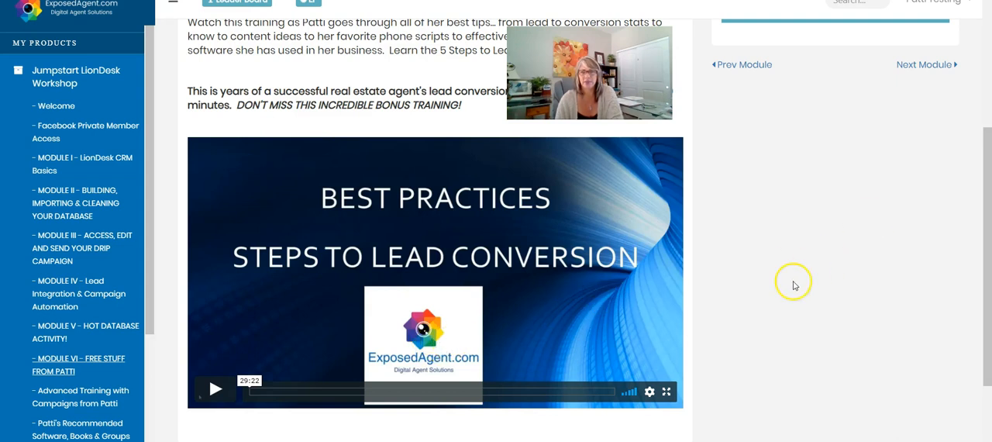
pyautogui.click(835, 265)
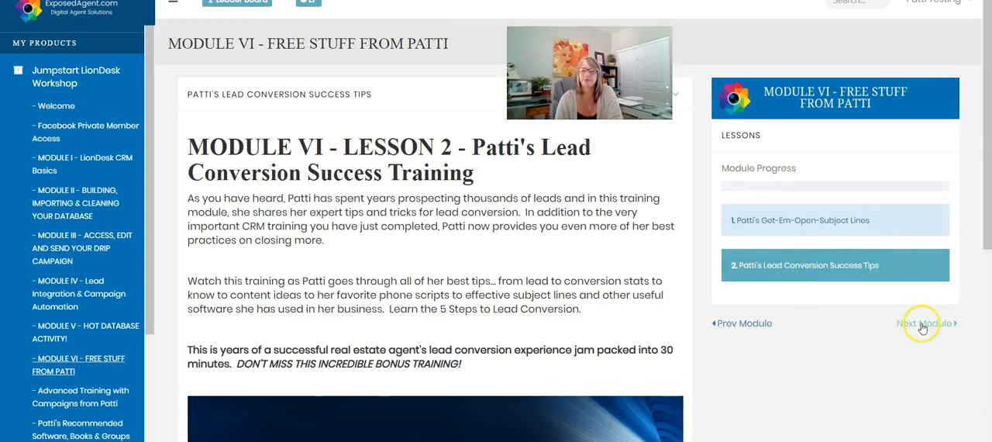
# - Open the Advanced Training with Campaigns from Patti module
pyautogui.click(934, 323)
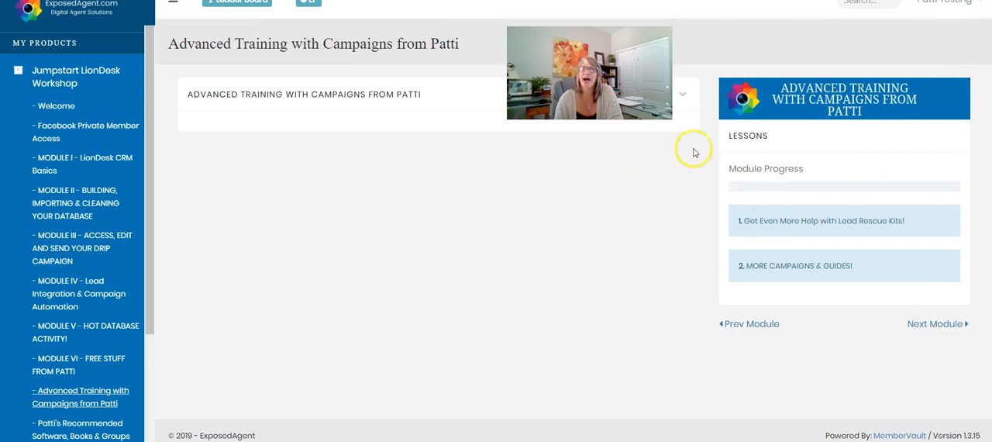
pyautogui.moveTo(673, 233)
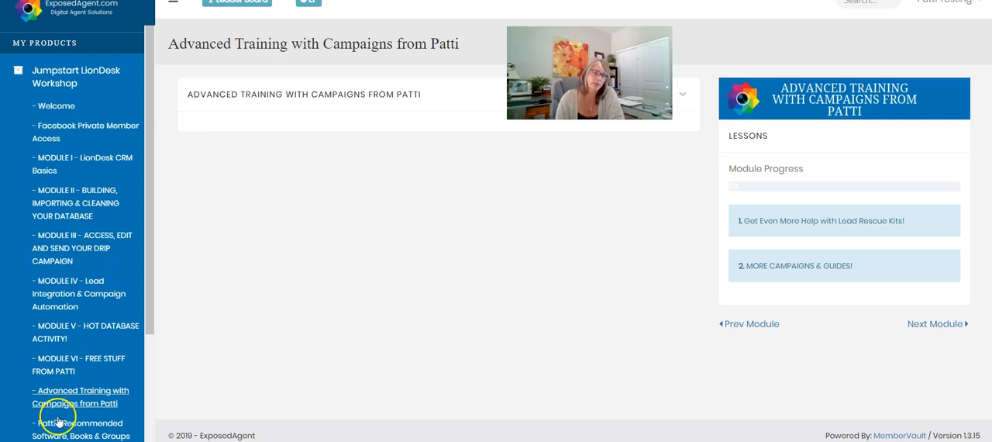
pyautogui.moveTo(498, 252)
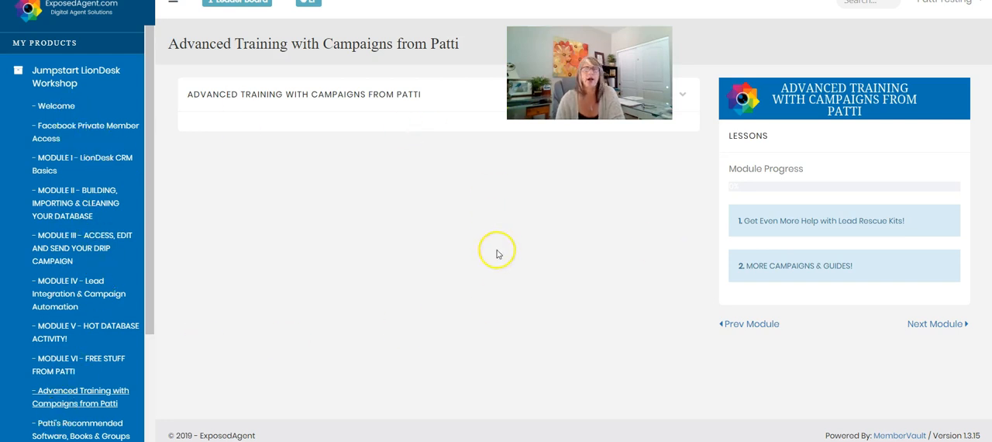
pyautogui.moveTo(634, 227)
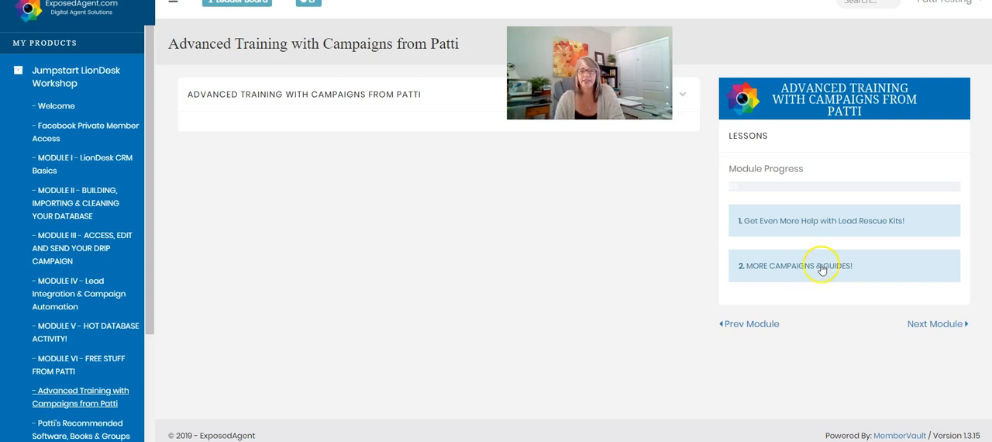
pyautogui.moveTo(570, 283)
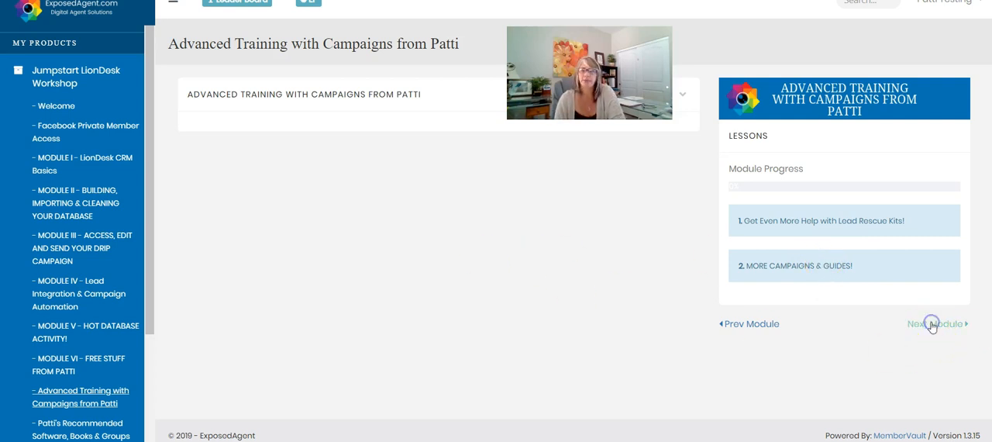
# - Open the final module, Patti's Recommended Software, Books & Groups, with its single lesson
pyautogui.click(936, 323)
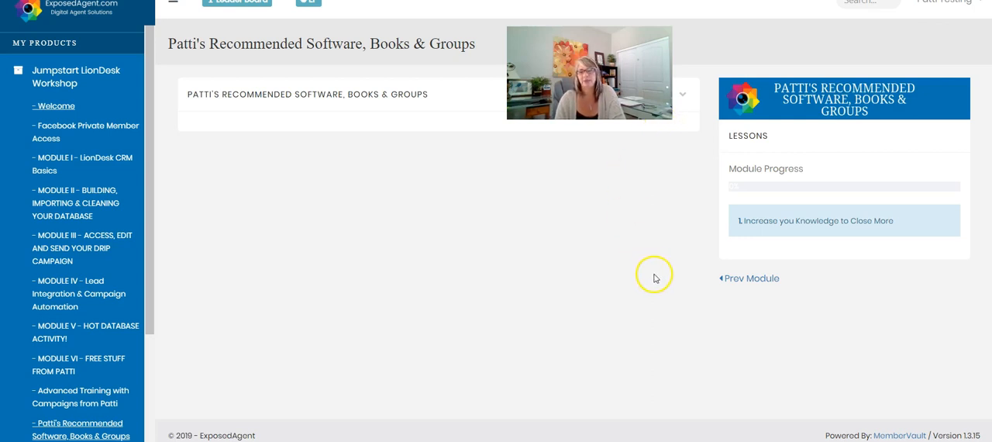
pyautogui.moveTo(771, 230)
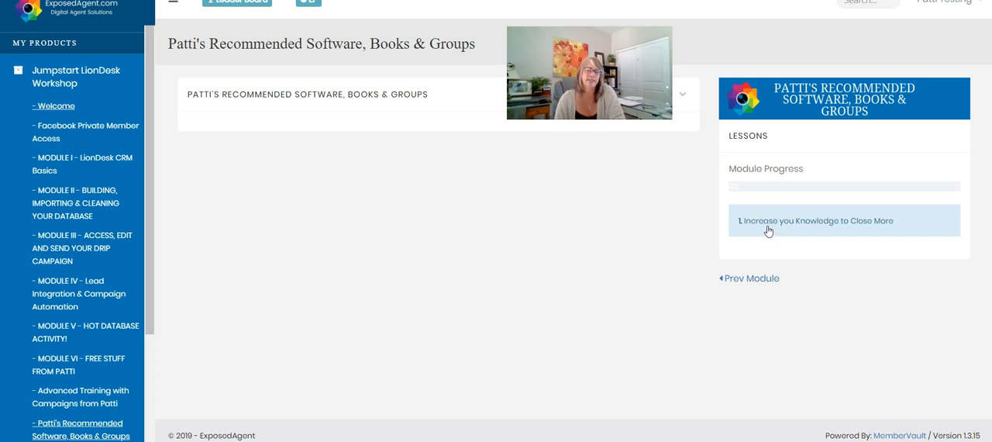
pyautogui.moveTo(555, 243)
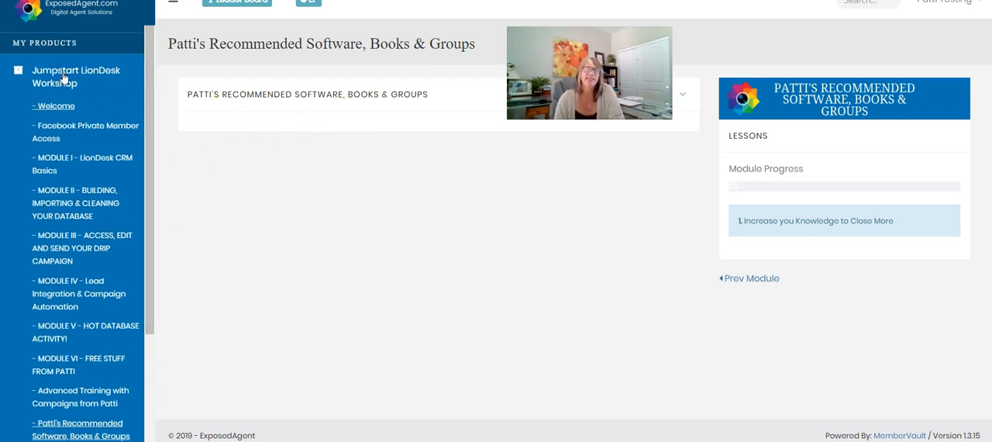
# - Go back to the Jumpstart LionDesk Workshop overview showing the Welcome and Facebook module cards
pyautogui.click(76, 76)
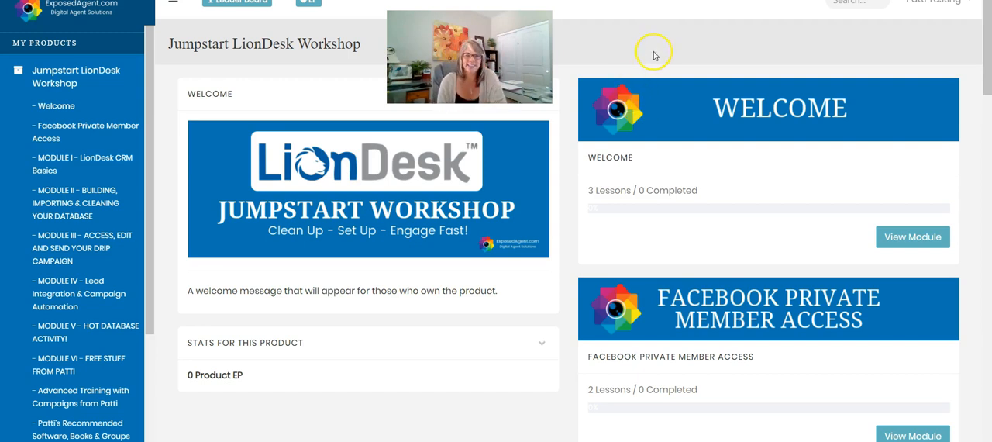
pyautogui.moveTo(658, 44)
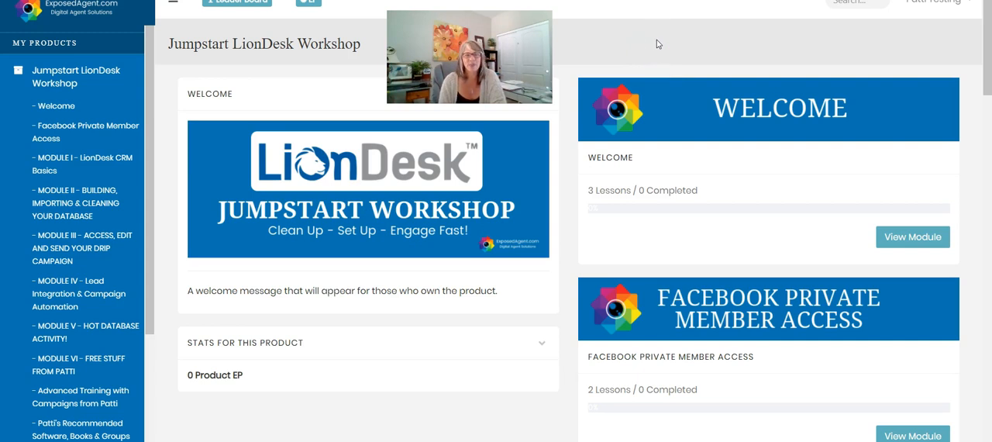